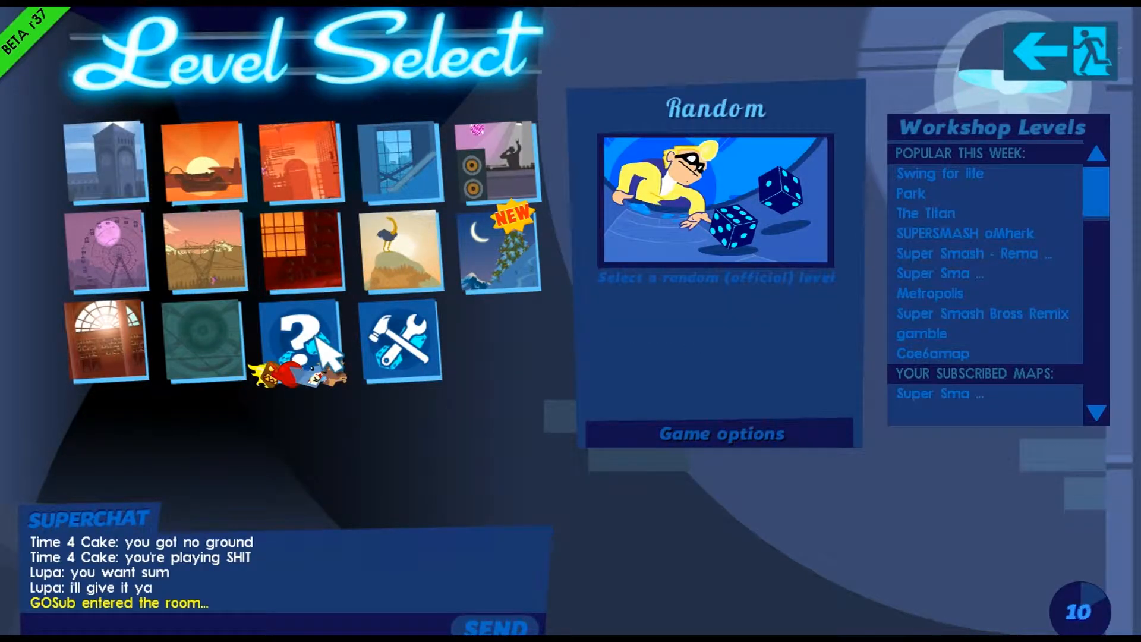
pyautogui.moveTo(606, 298)
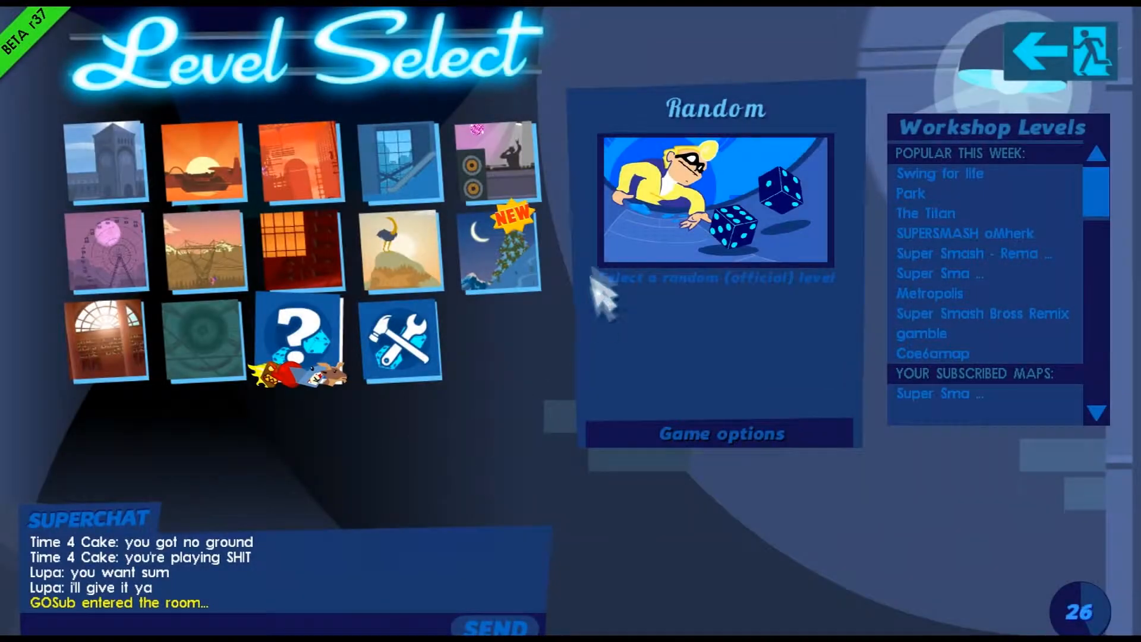
# - Choose the Random question-mark tile on Level Select to load a random official level
pyautogui.click(714, 205)
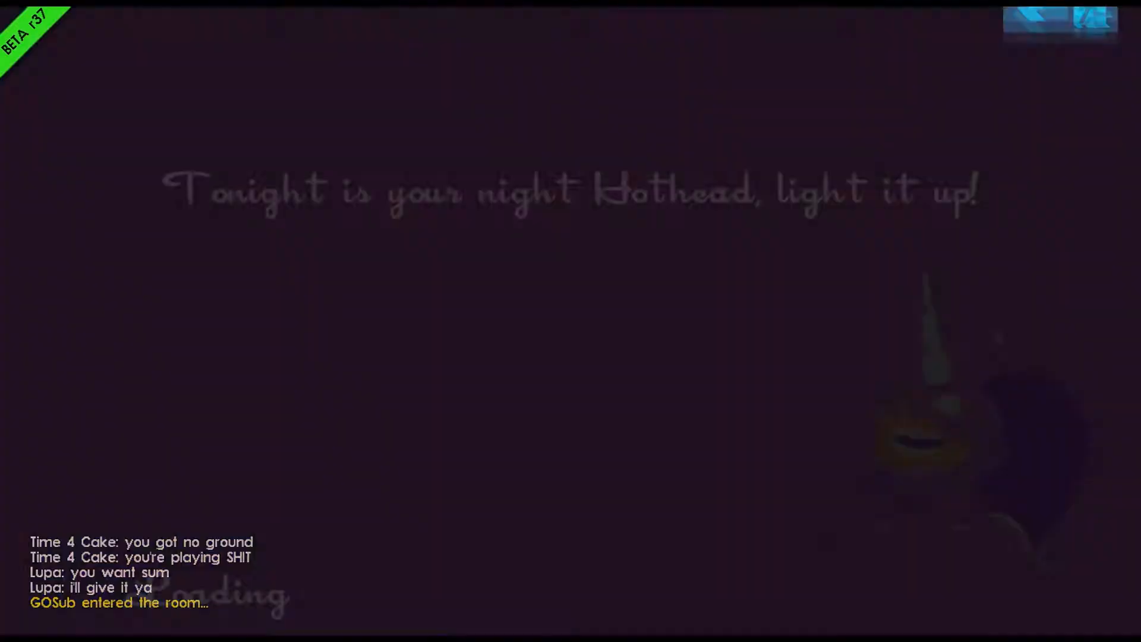